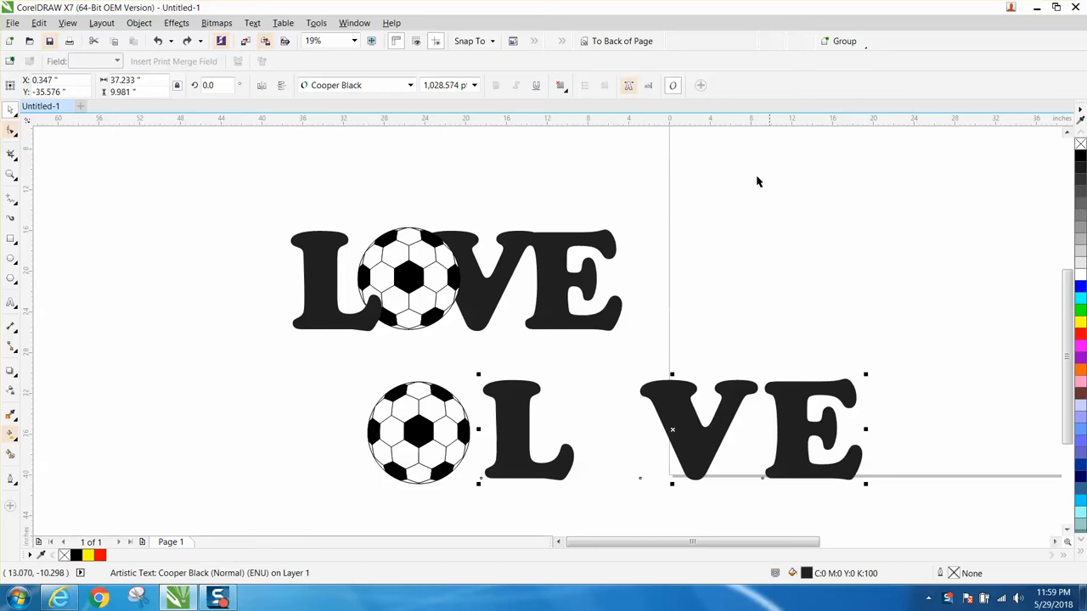
{"action": "mouse_move", "coordinate": [346, 321]}
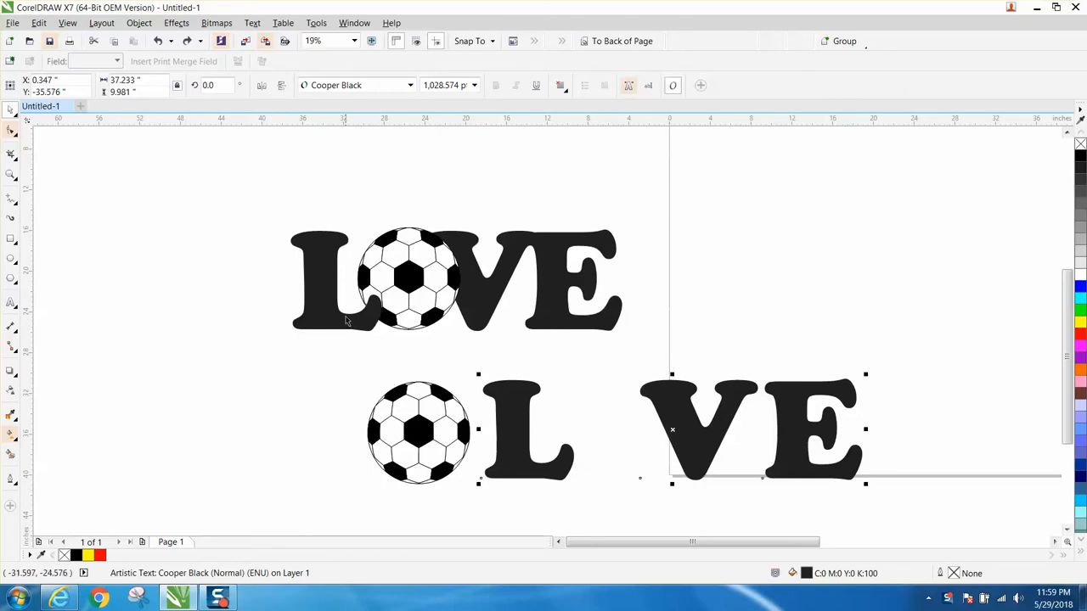
{"action": "mouse_move", "coordinate": [442, 268]}
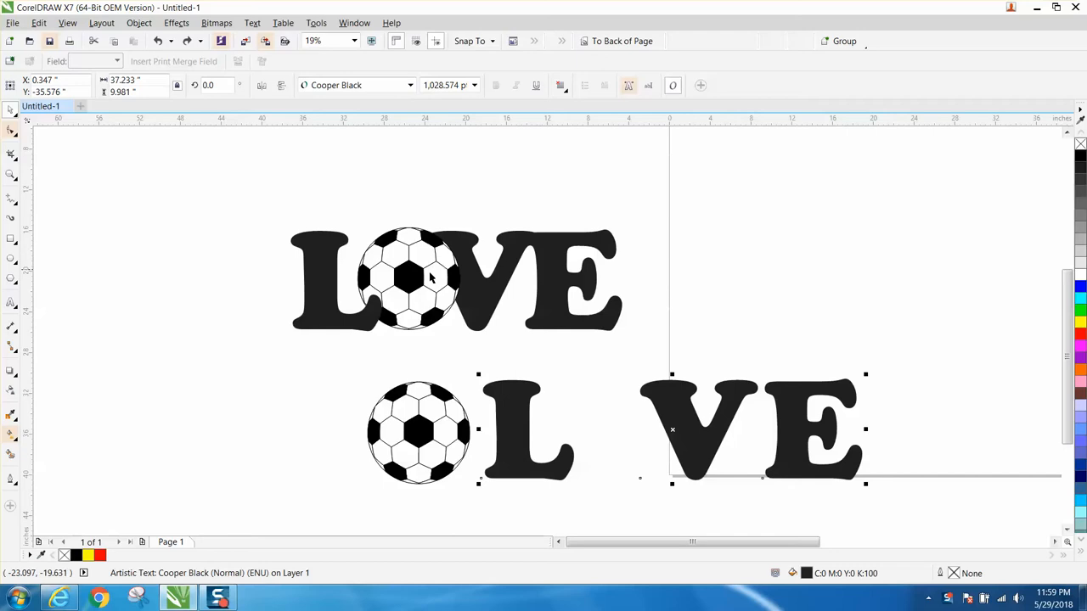
{"action": "mouse_move", "coordinate": [438, 395]}
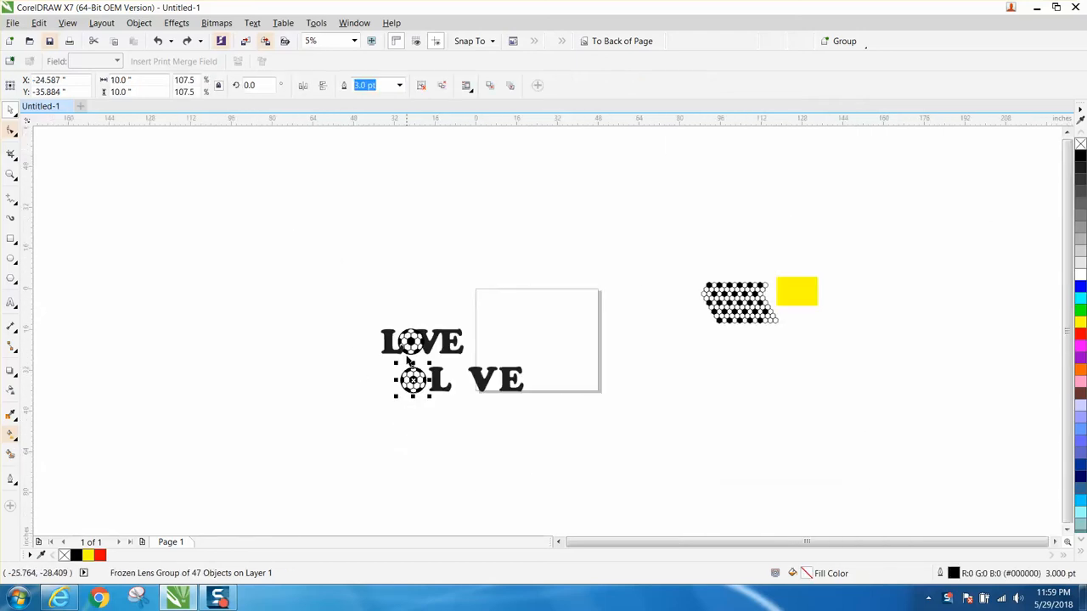
{"action": "mouse_move", "coordinate": [710, 294]}
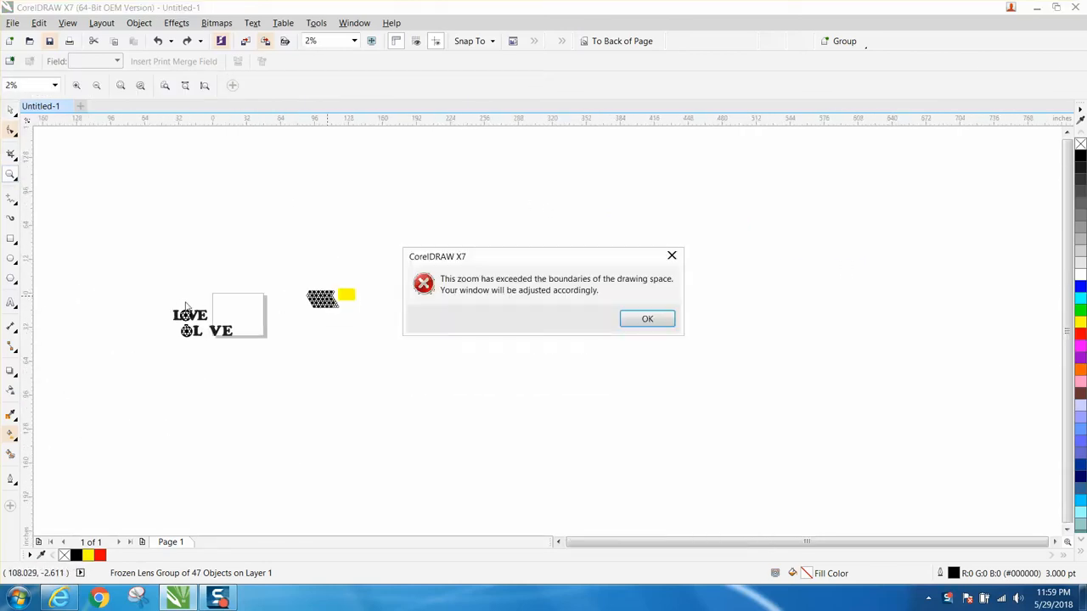
Step: Dismiss the zoom limit warning and place the soccer ball as the O between L and VE
{"action": "left_click", "coordinate": [647, 318]}
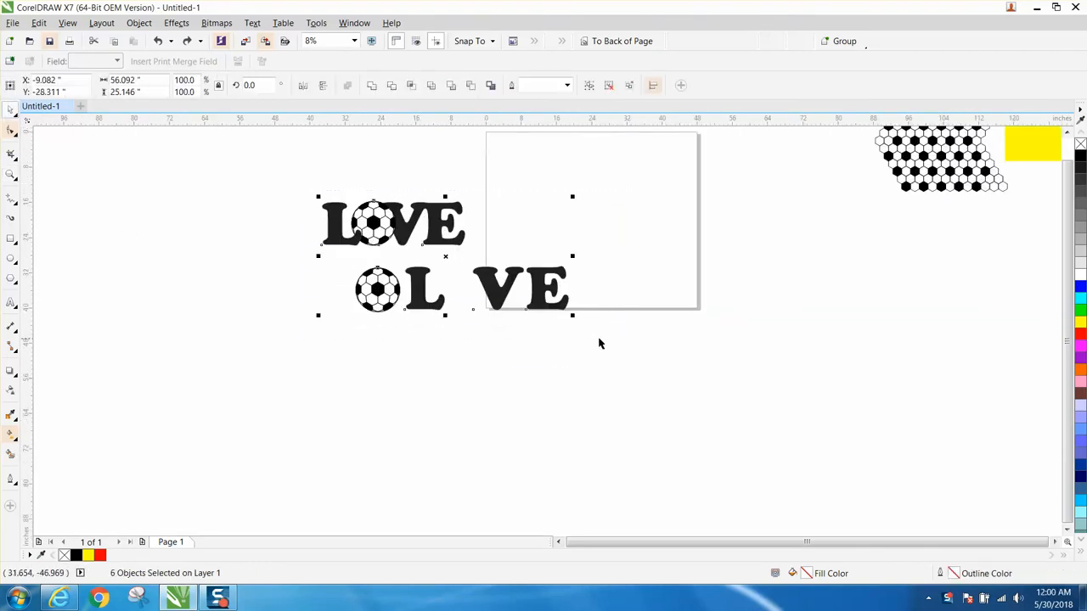
{"action": "left_click", "coordinate": [11, 173]}
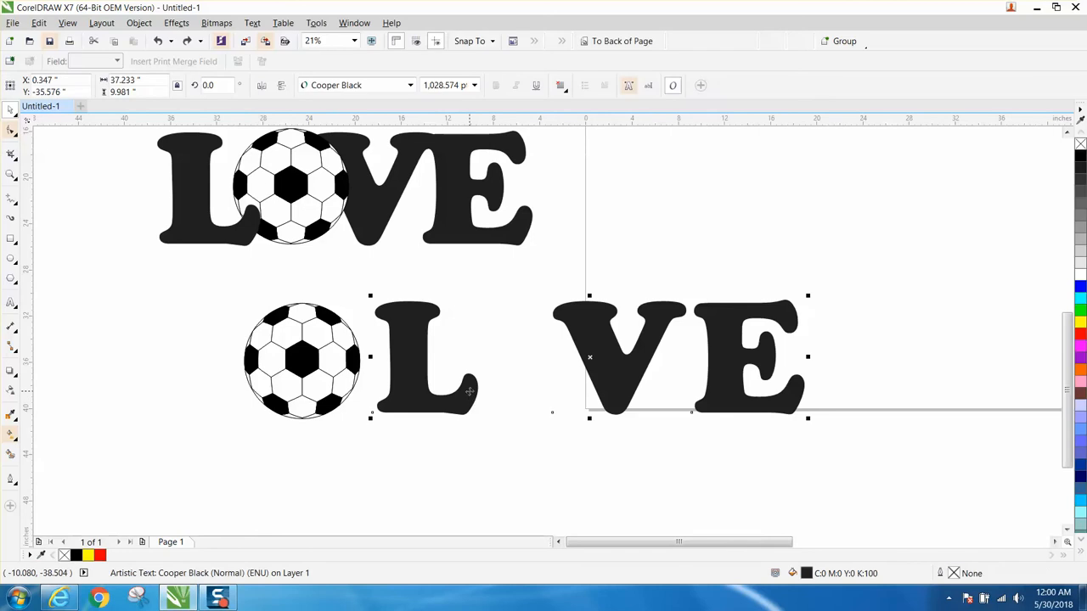
{"action": "mouse_move", "coordinate": [474, 388]}
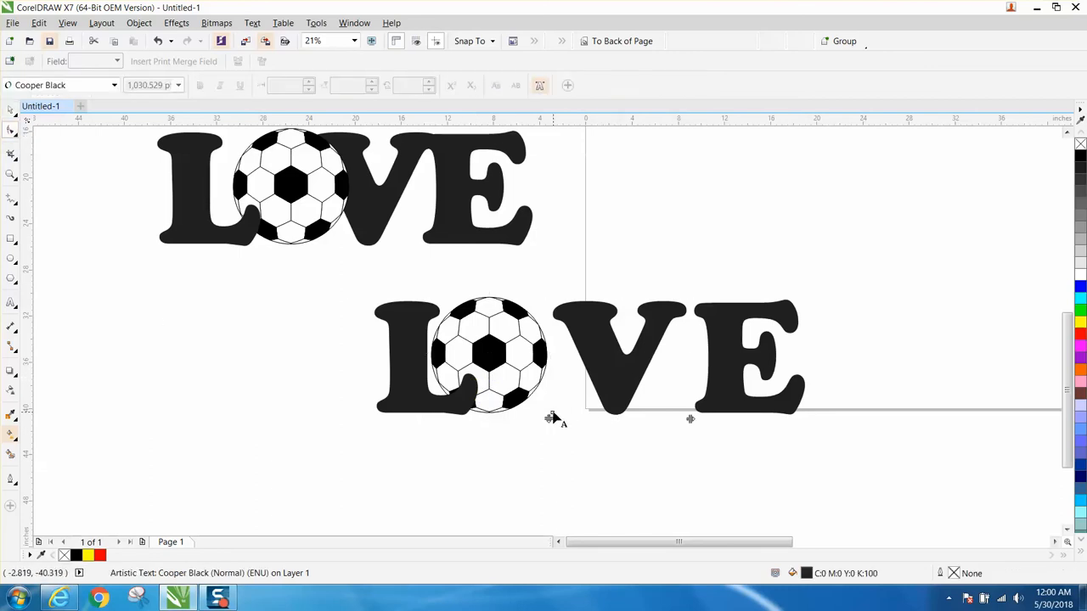
Step: Shift the V and E characters left so they sit tight against the soccer ball
{"action": "left_click", "coordinate": [611, 357]}
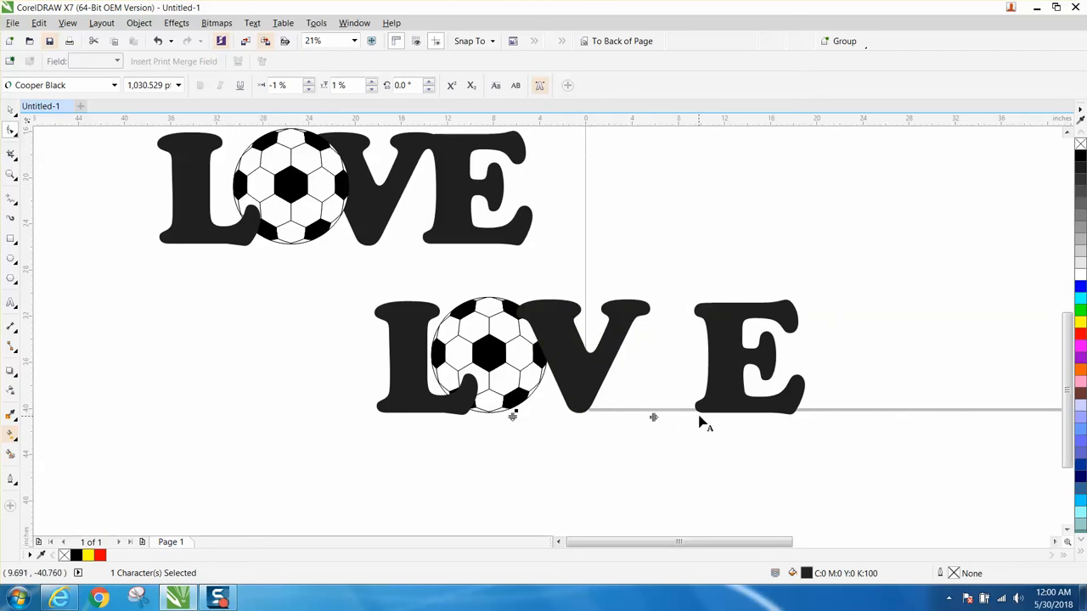
{"action": "left_click", "coordinate": [743, 357]}
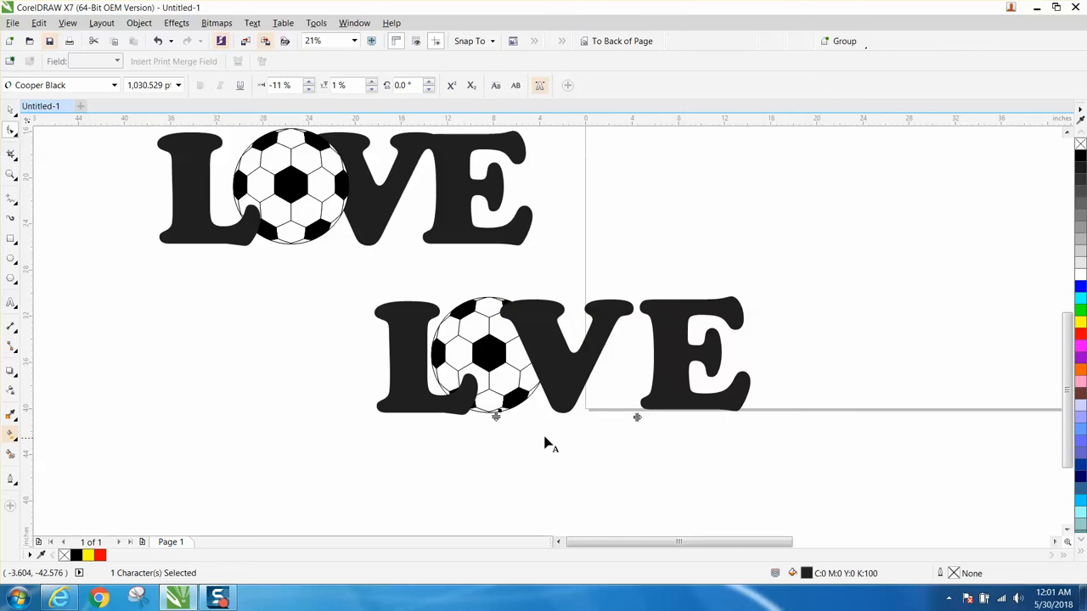
{"action": "mouse_move", "coordinate": [515, 352]}
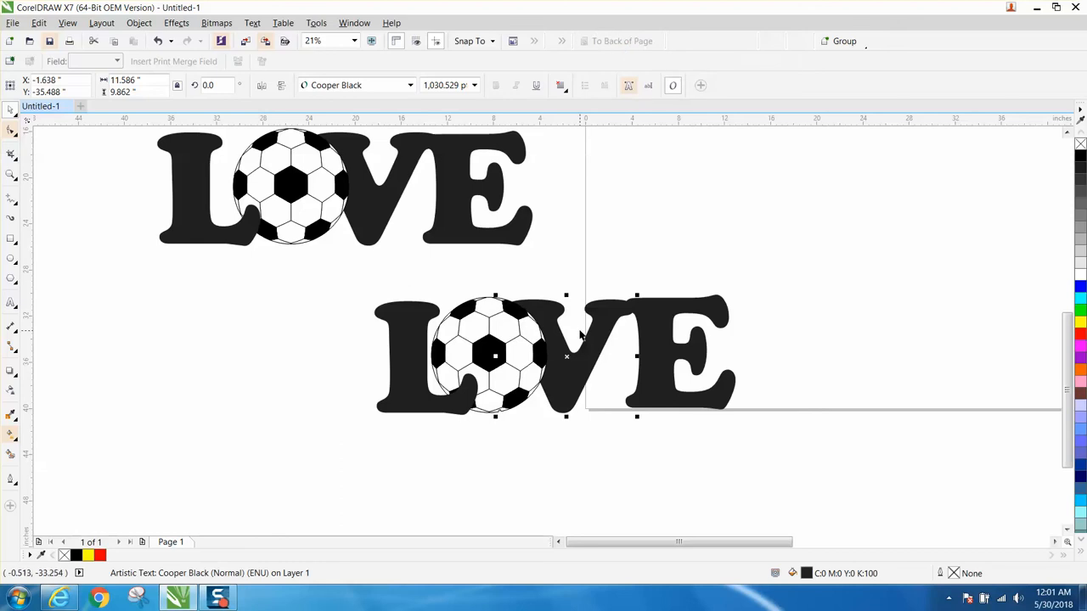
{"action": "mouse_move", "coordinate": [574, 192]}
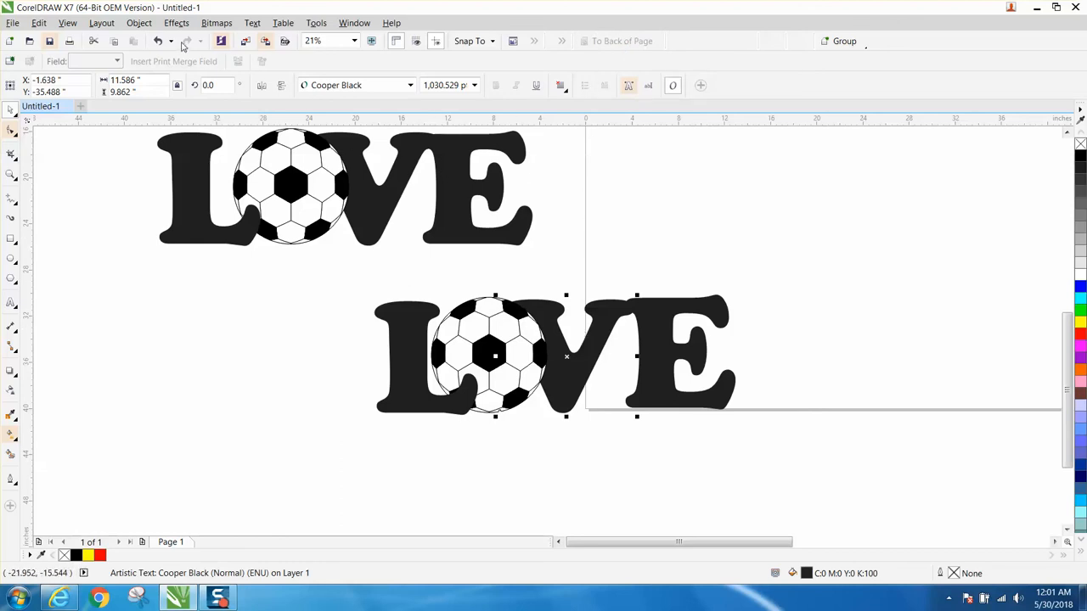
Step: Send the VE letters To Back of Page so the soccer ball overlaps the V
{"action": "left_click", "coordinate": [621, 41]}
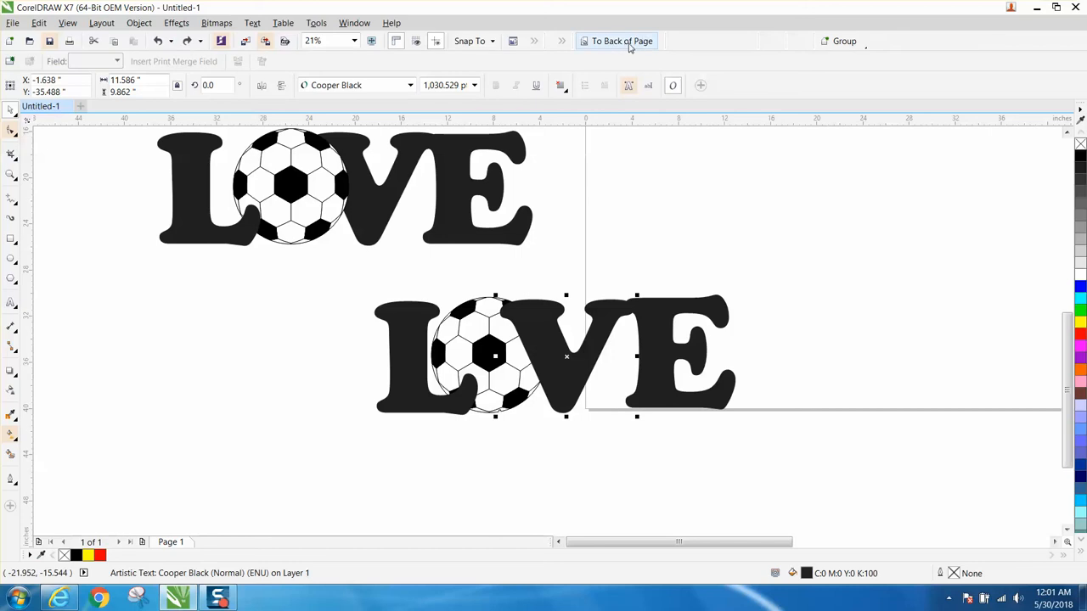
{"action": "mouse_move", "coordinate": [138, 23]}
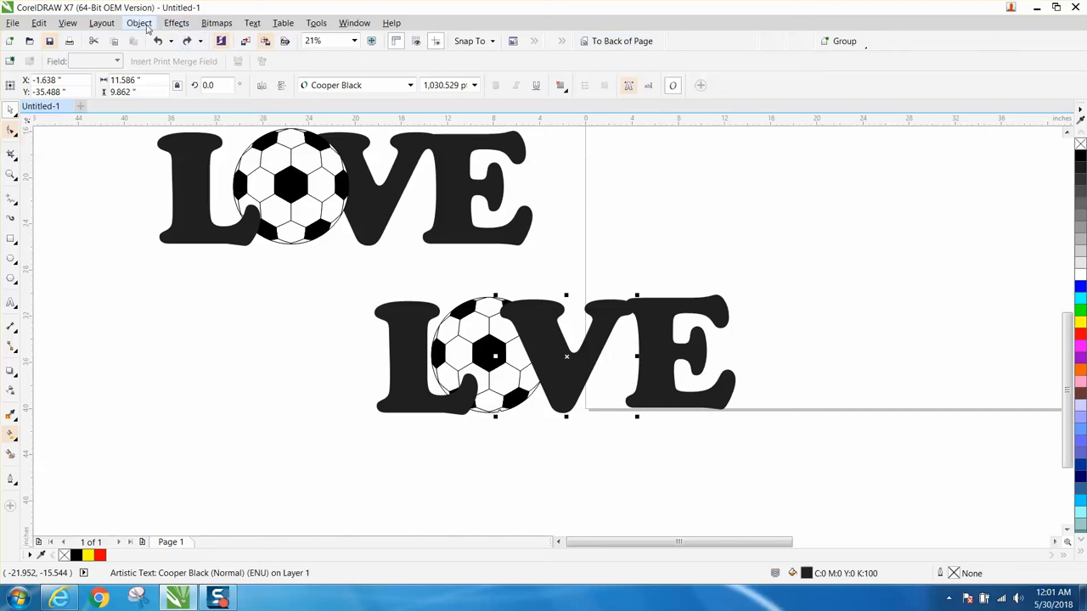
{"action": "left_click", "coordinate": [139, 23]}
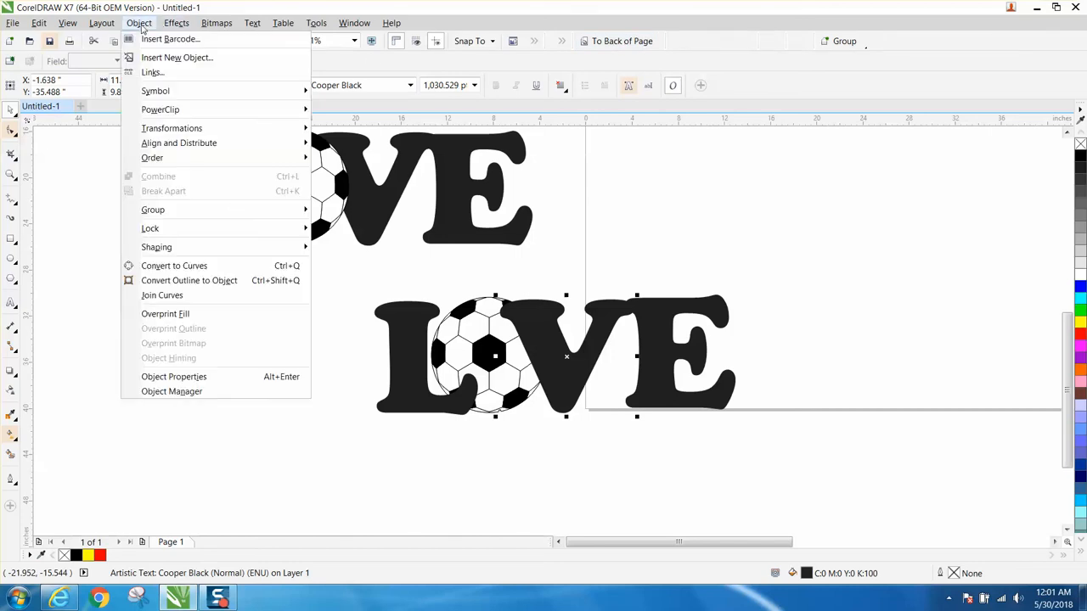
{"action": "mouse_move", "coordinate": [171, 127]}
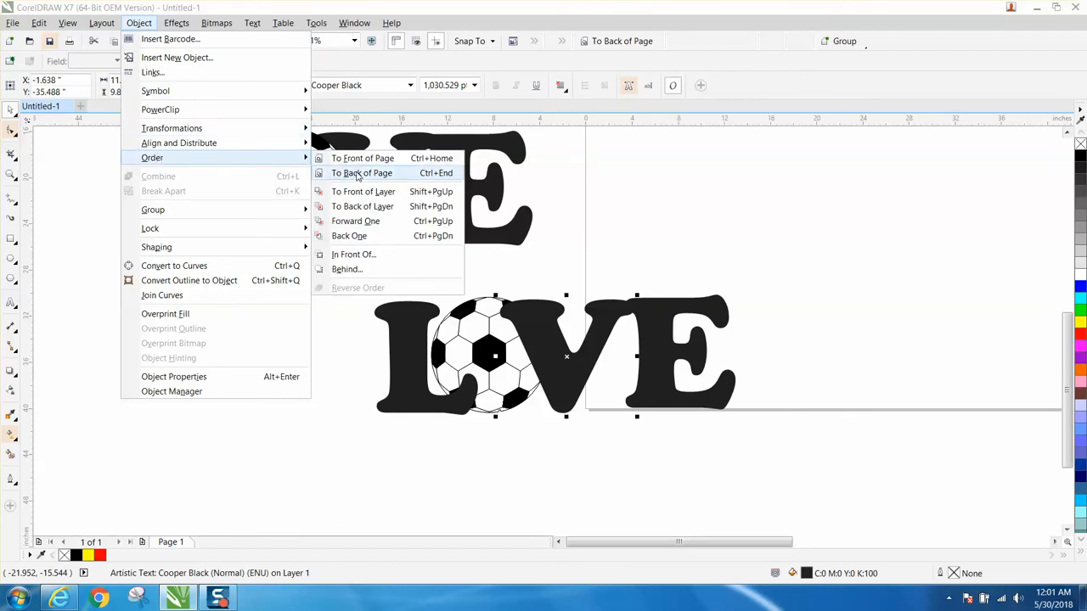
{"action": "left_click", "coordinate": [361, 172]}
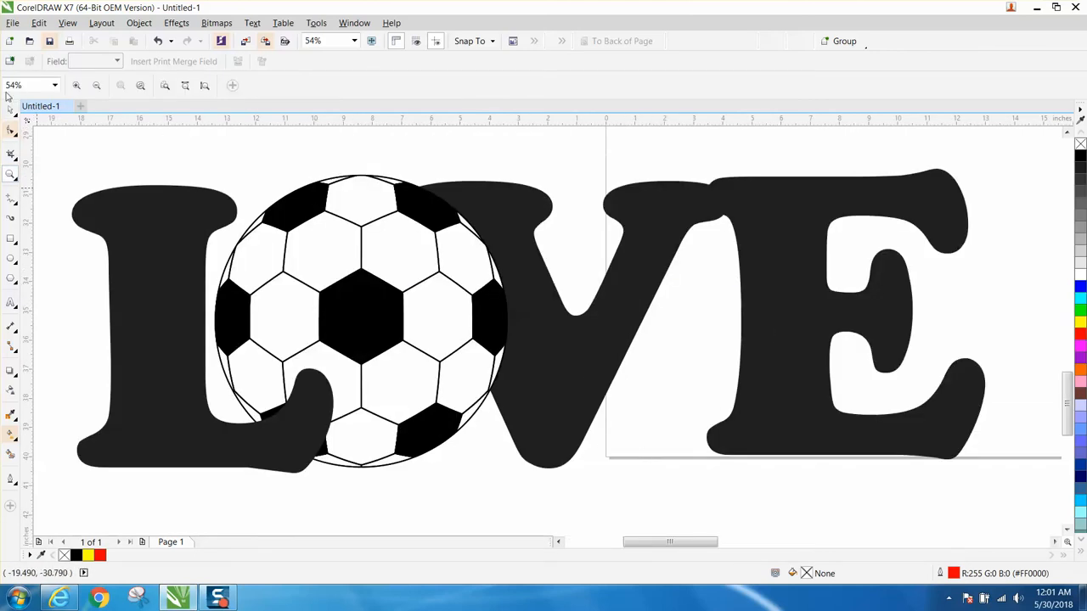
Step: Select the soccer ball and rotate it slightly to tilt its hexagon pattern
{"action": "left_click", "coordinate": [361, 321]}
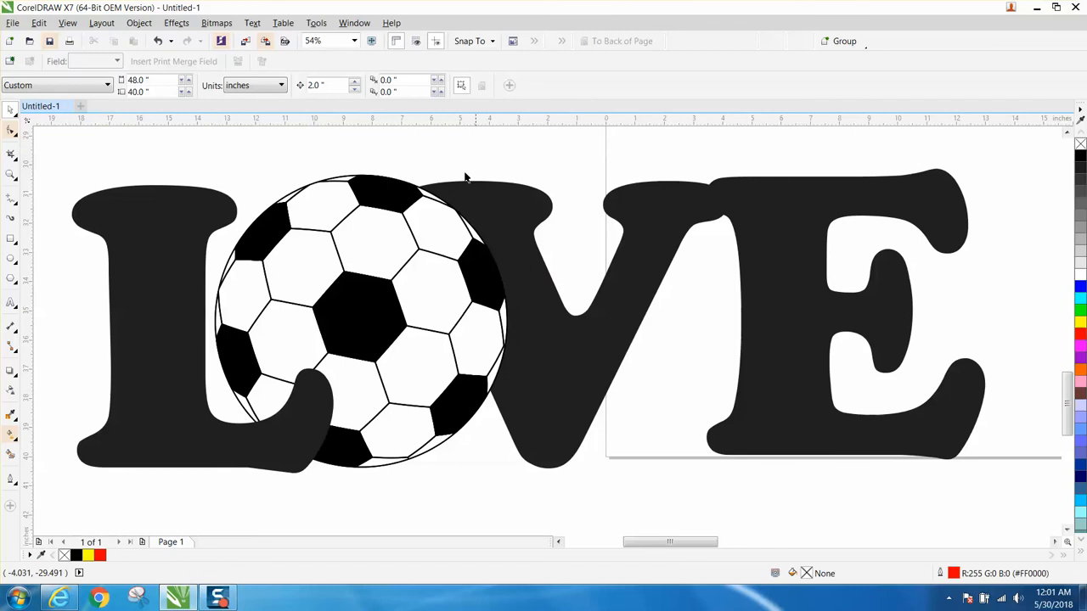
{"action": "mouse_move", "coordinate": [407, 280]}
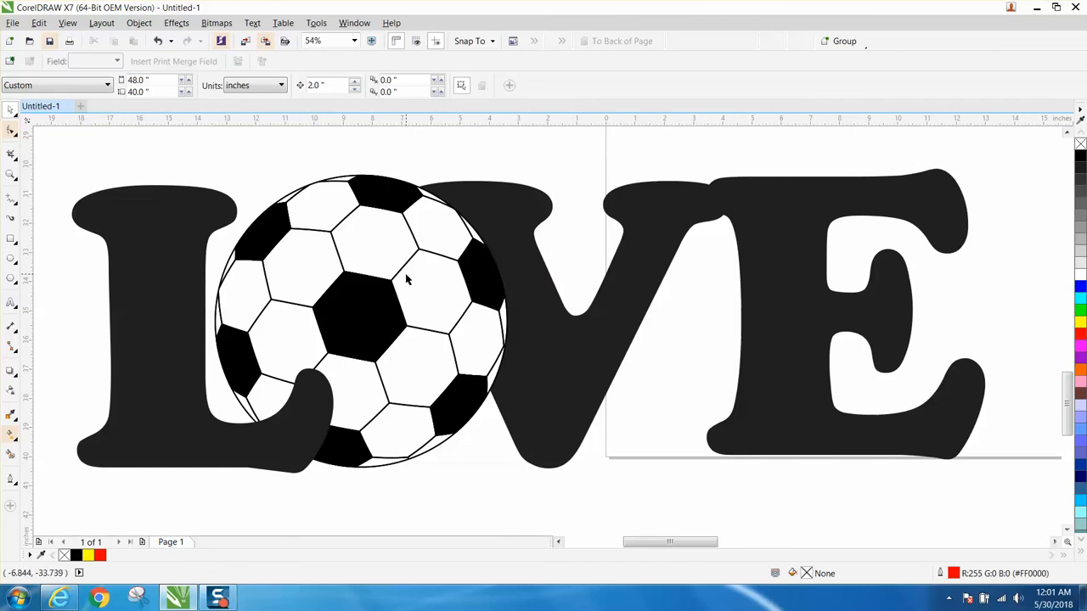
{"action": "mouse_move", "coordinate": [406, 287]}
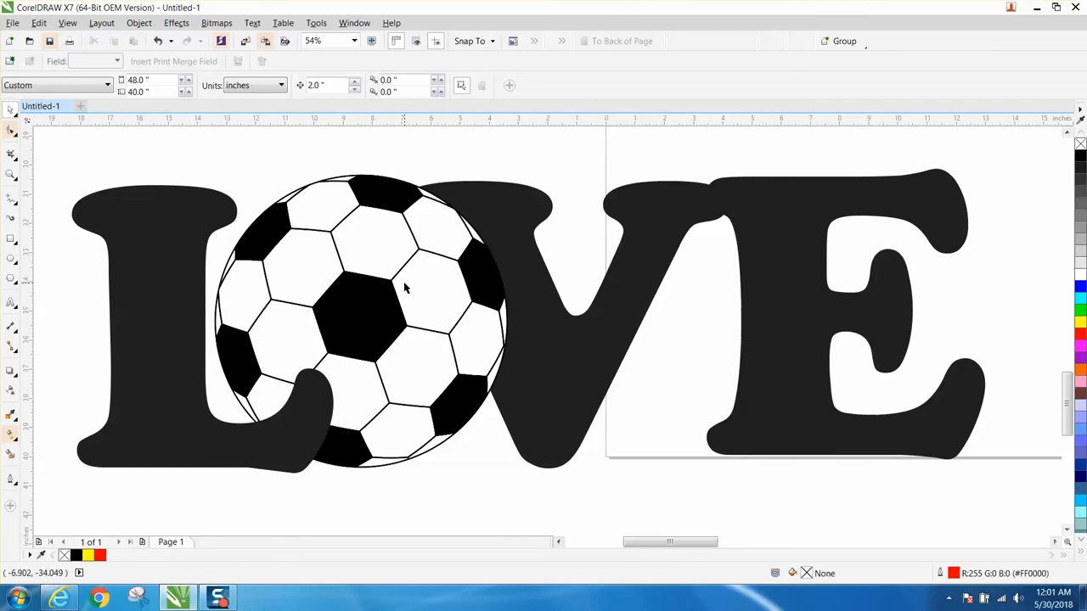